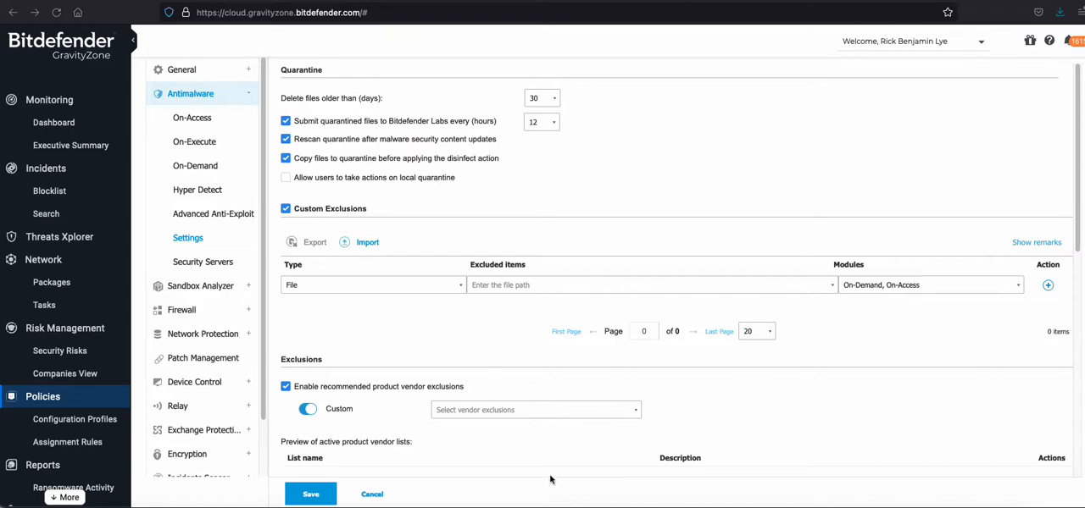
{"action": "mouse_move", "coordinate": [392, 332]}
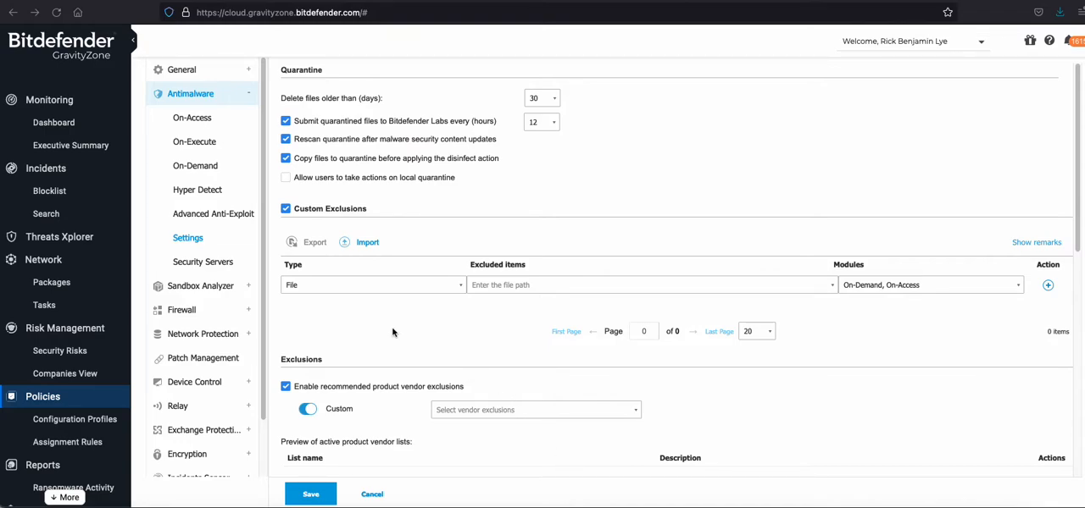
{"action": "mouse_move", "coordinate": [401, 336]}
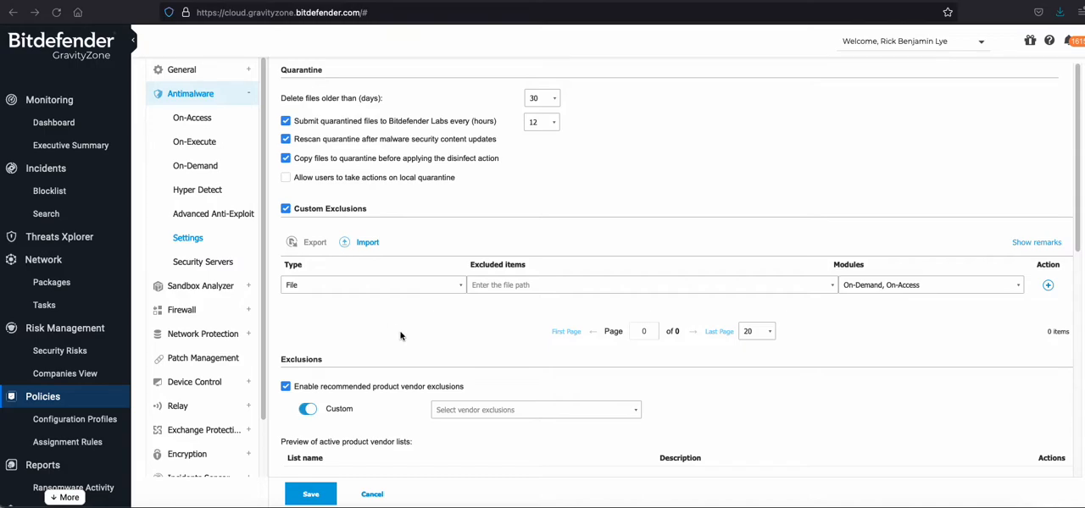
{"action": "mouse_move", "coordinate": [116, 67]}
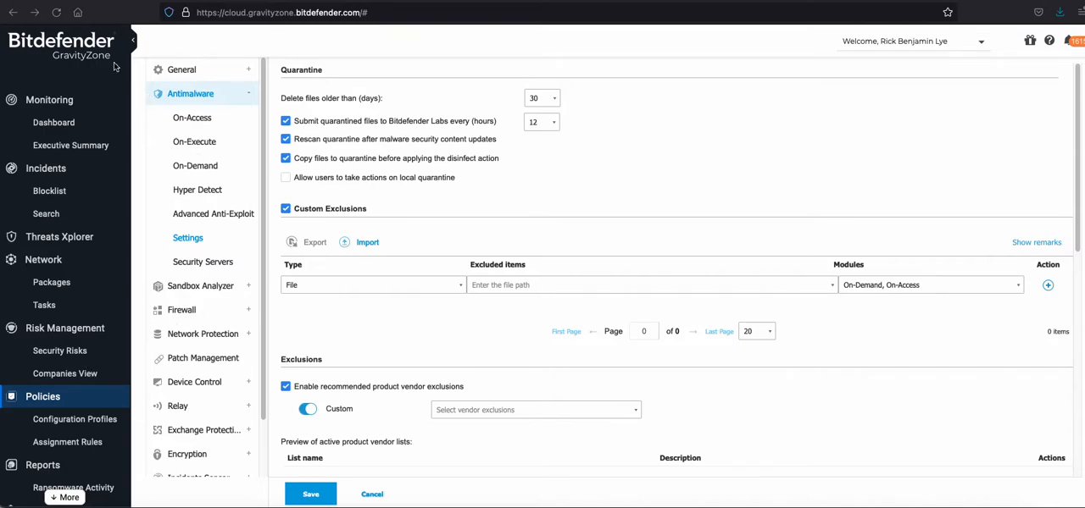
{"action": "mouse_move", "coordinate": [111, 288]}
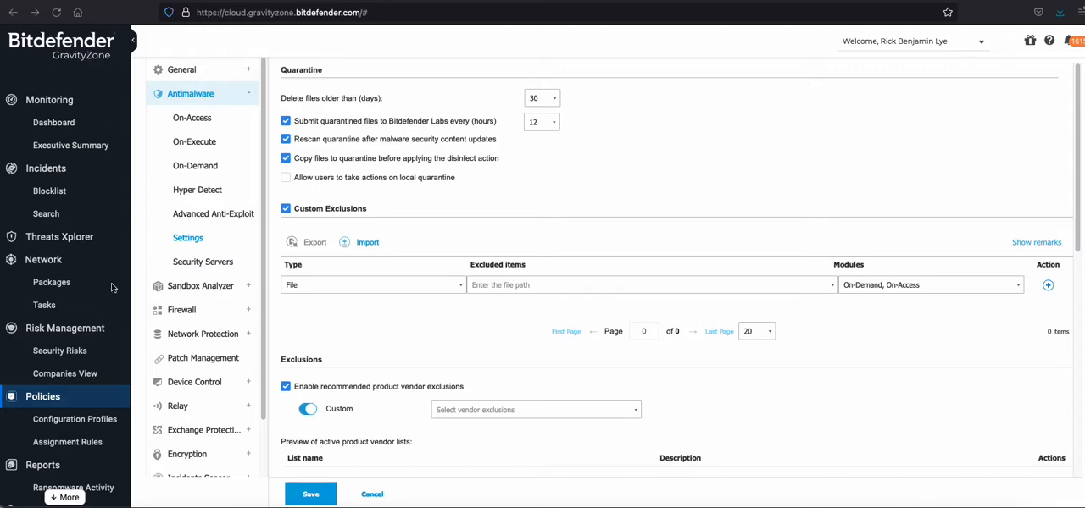
{"action": "mouse_move", "coordinate": [60, 405]}
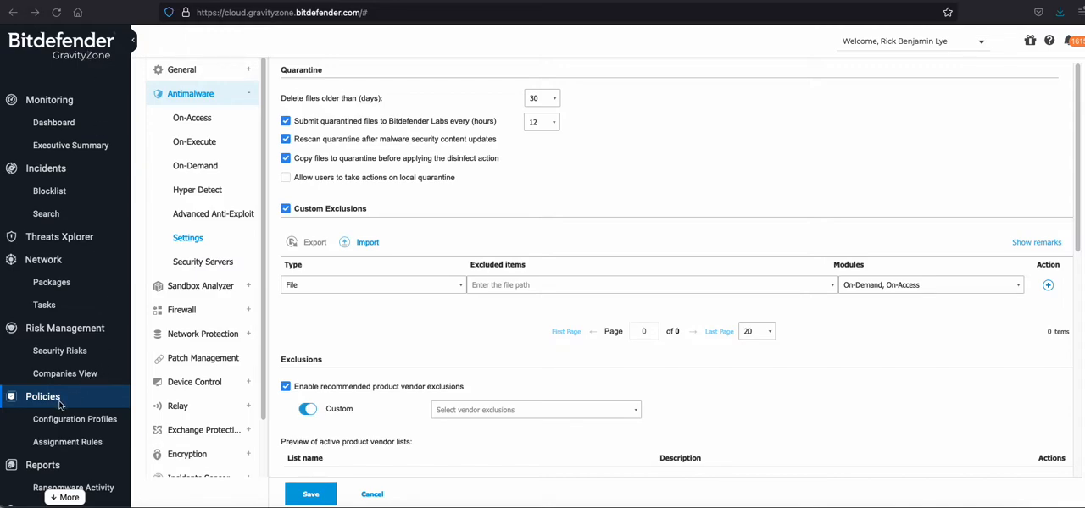
{"action": "mouse_move", "coordinate": [226, 113]}
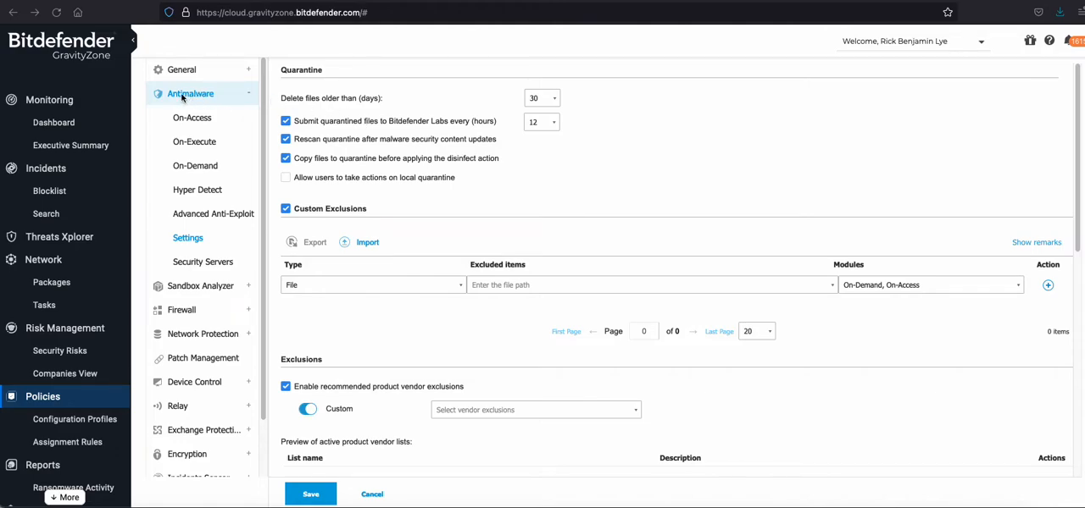
{"action": "mouse_move", "coordinate": [193, 254]}
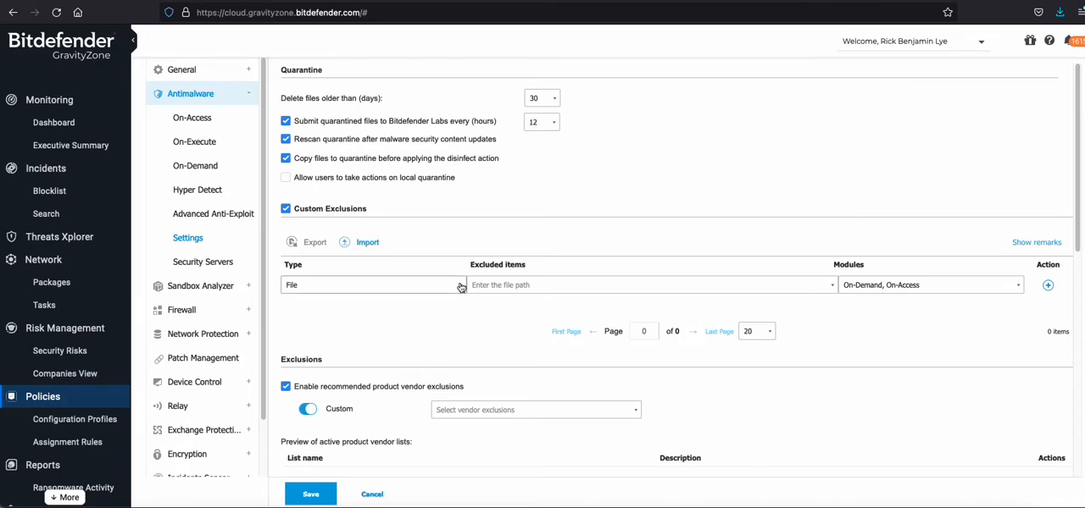
Step: Change the new custom exclusion's type from File to Folder
{"action": "left_click", "coordinate": [372, 285]}
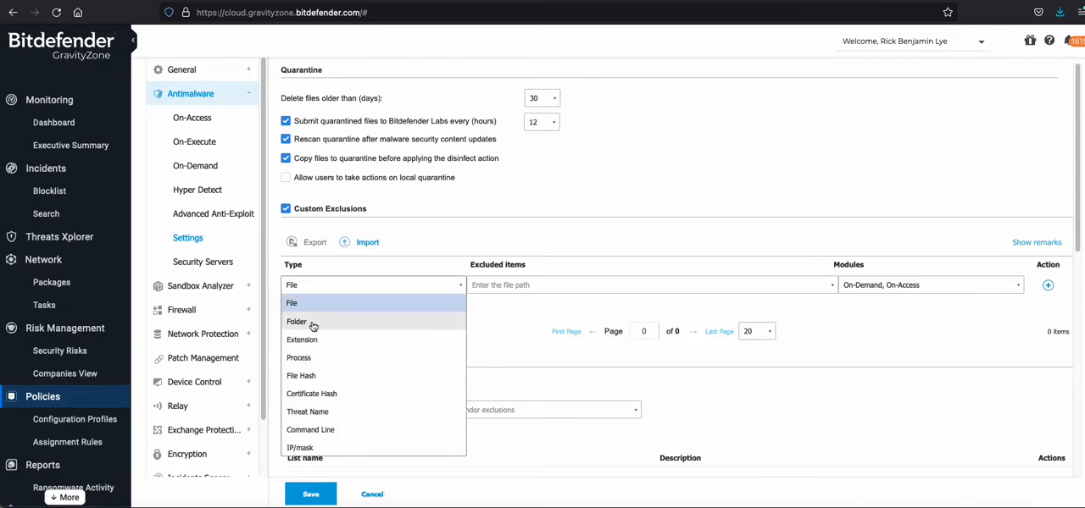
{"action": "left_click", "coordinate": [320, 321]}
{"action": "type", "text": "C:\\Program Files\\Veeam\\"}
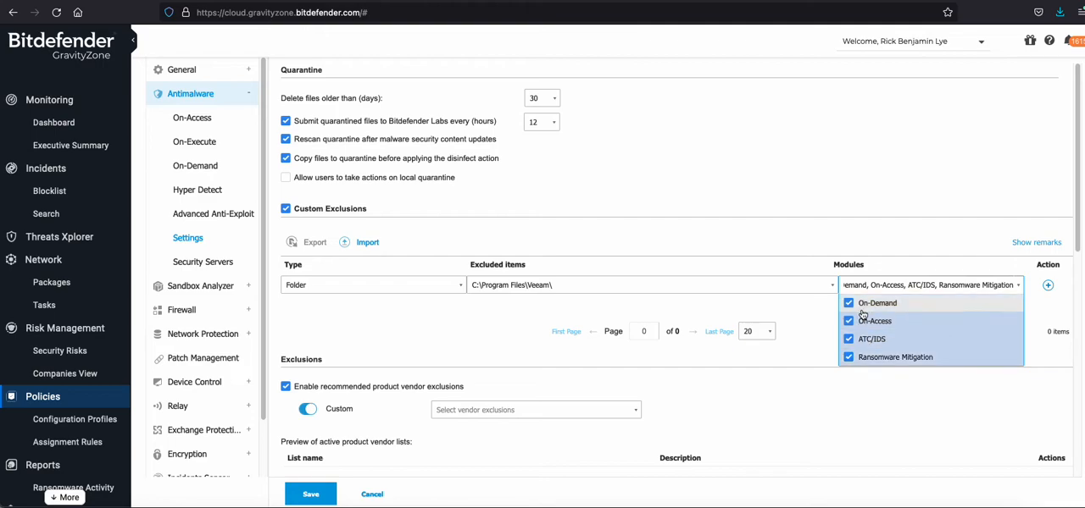
{"action": "mouse_move", "coordinate": [908, 316]}
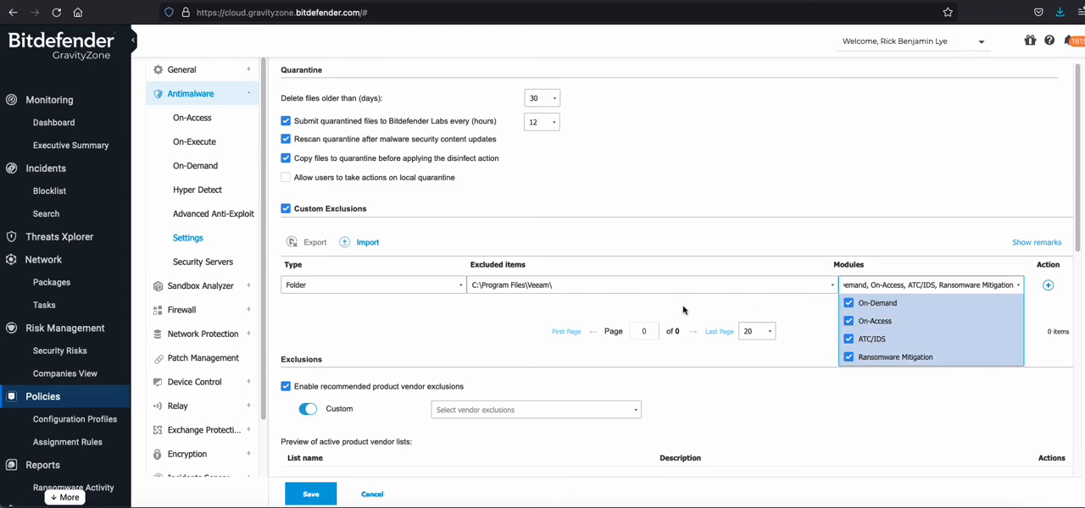
{"action": "mouse_move", "coordinate": [499, 310]}
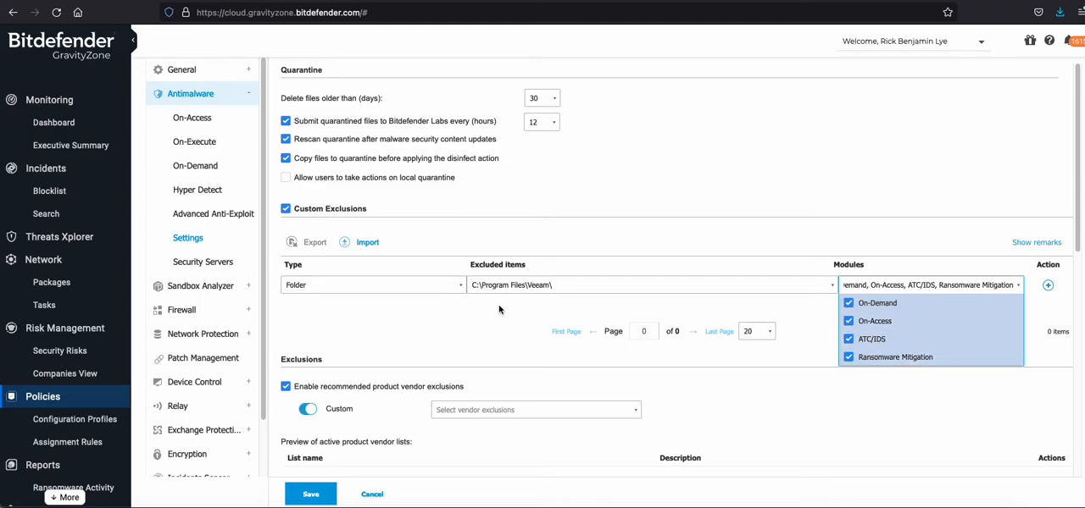
{"action": "mouse_move", "coordinate": [784, 295]}
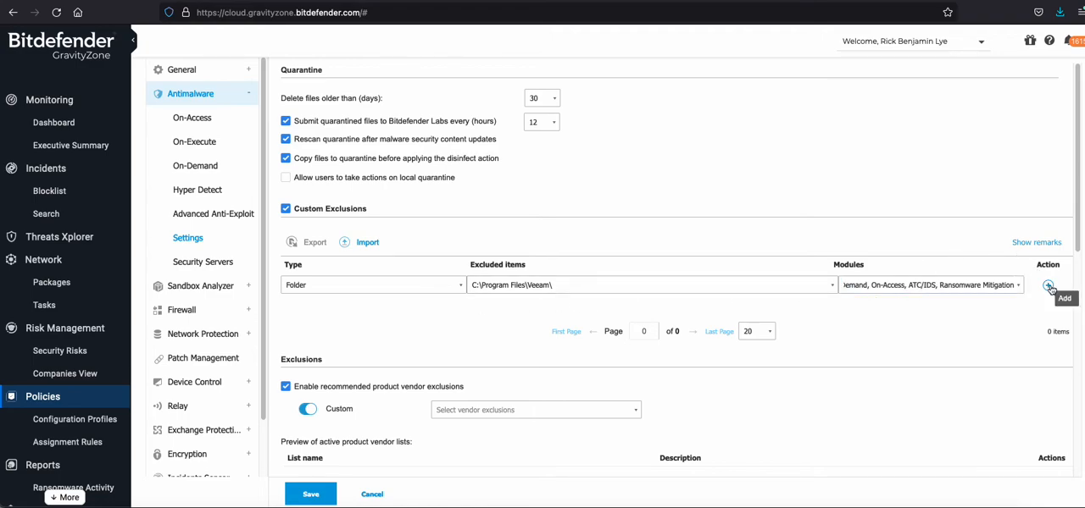
Step: Add the C:\Program Files\Veeam\ folder exclusion with all four modules to the list
{"action": "left_click", "coordinate": [1049, 284]}
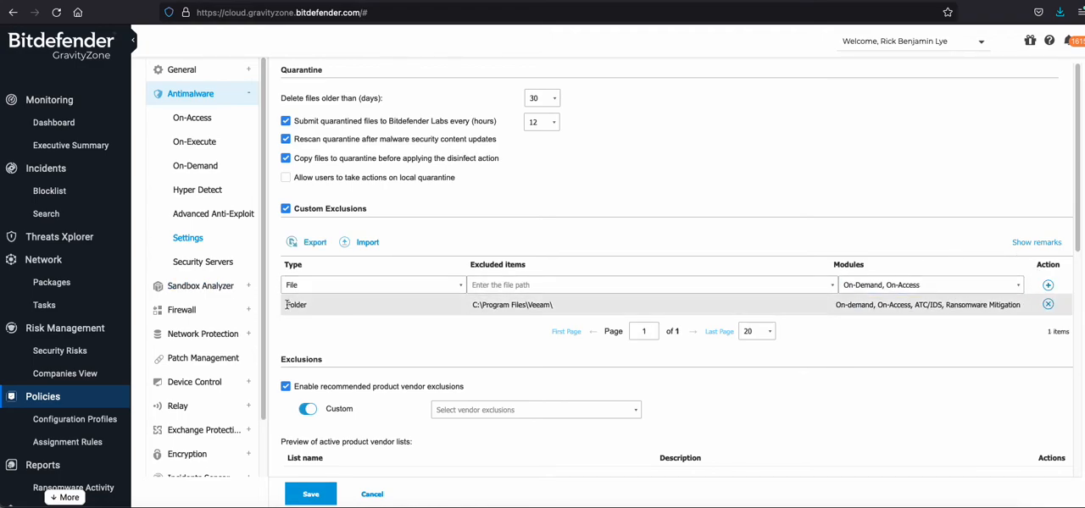